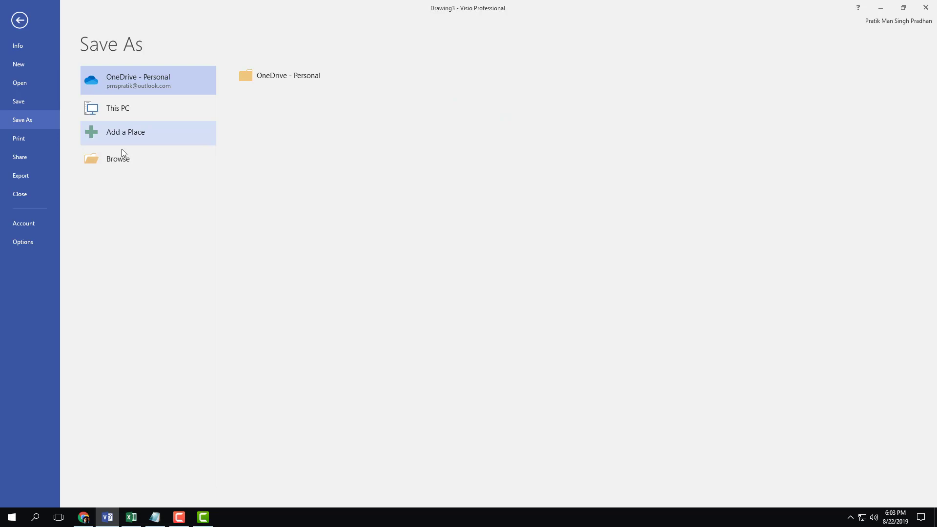
# Save the drawing as Web Page type 'TutorTube' inside a new Desktop folder
pyautogui.click(118, 157)
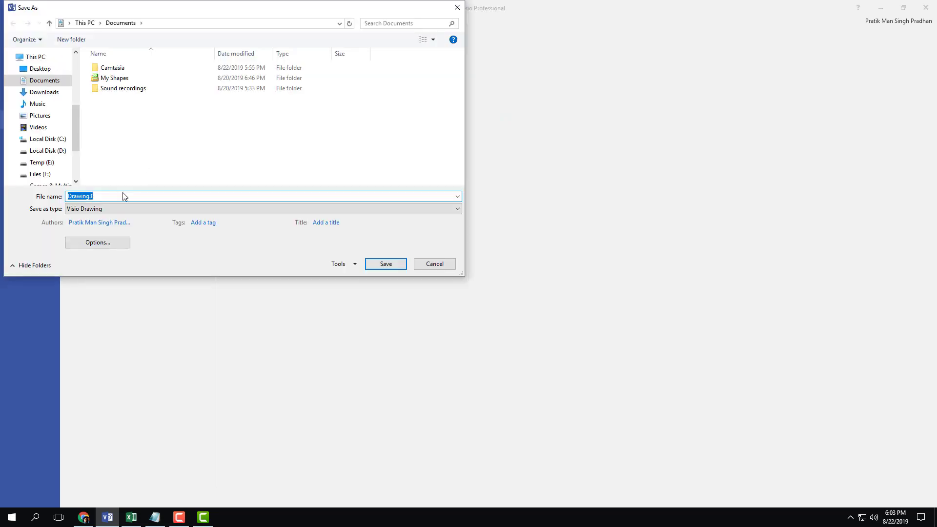
pyautogui.click(457, 209)
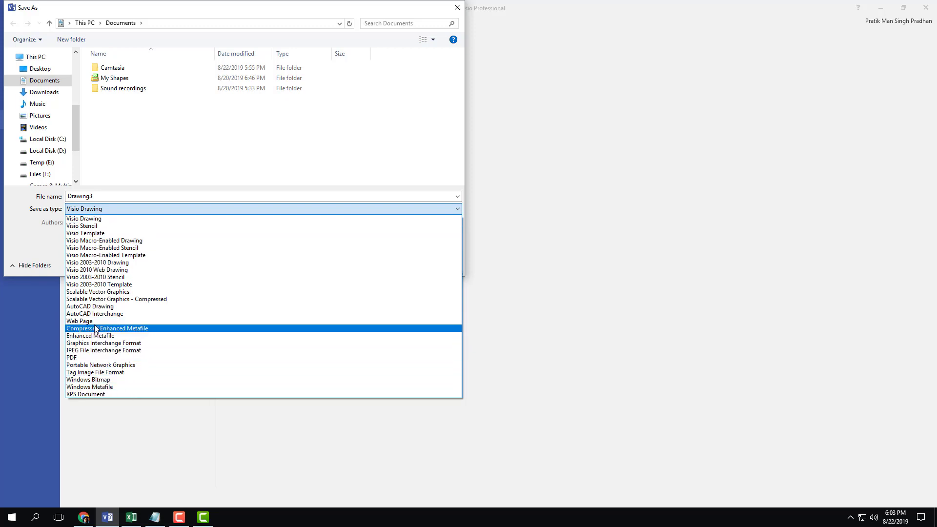
pyautogui.click(80, 321)
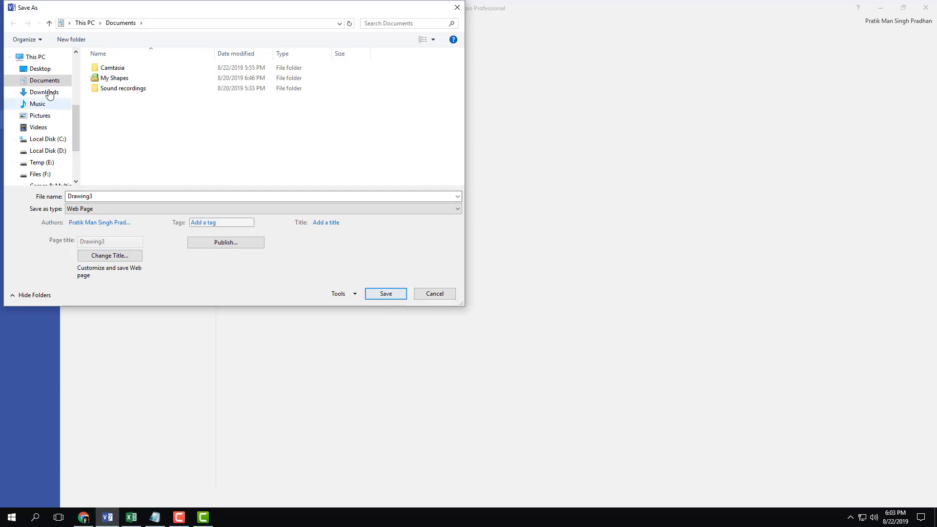
pyautogui.click(40, 69)
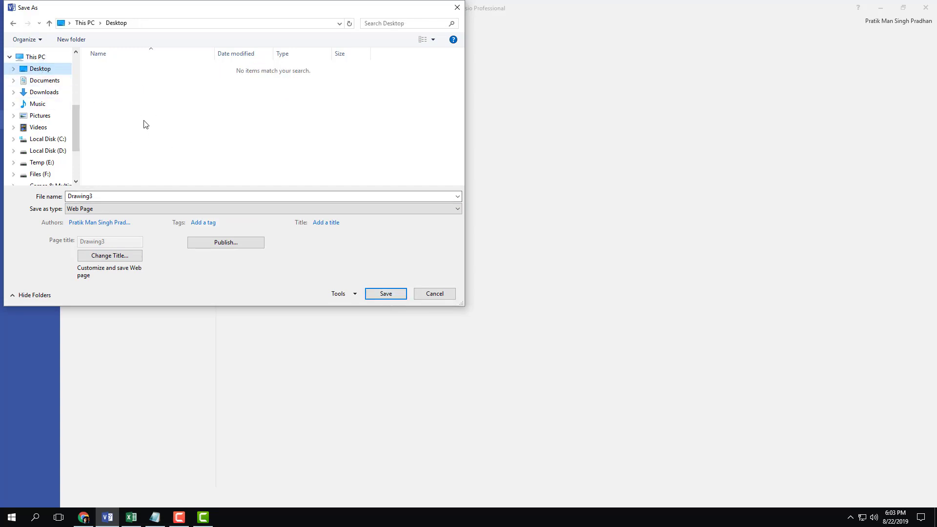
pyautogui.rightClick(144, 123)
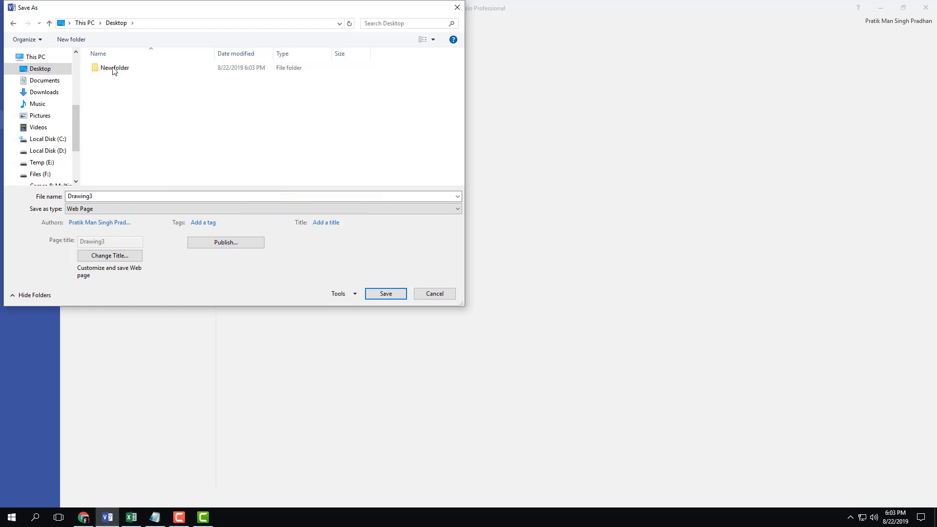
pyautogui.doubleClick(114, 67)
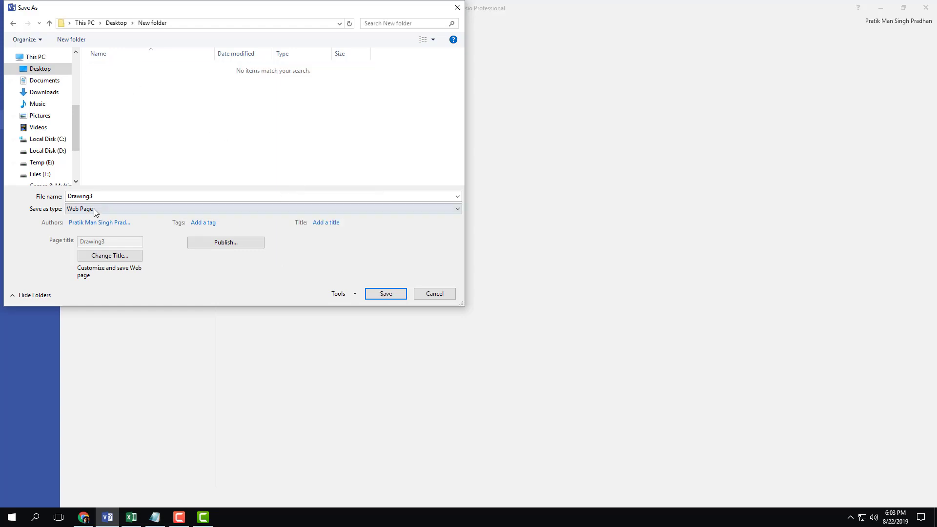
pyautogui.write('TutorTube')
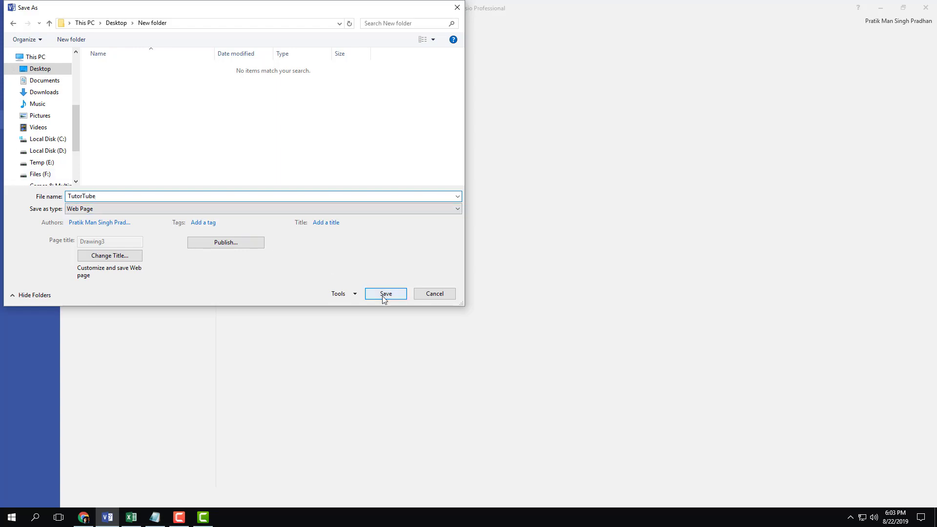
pyautogui.click(385, 293)
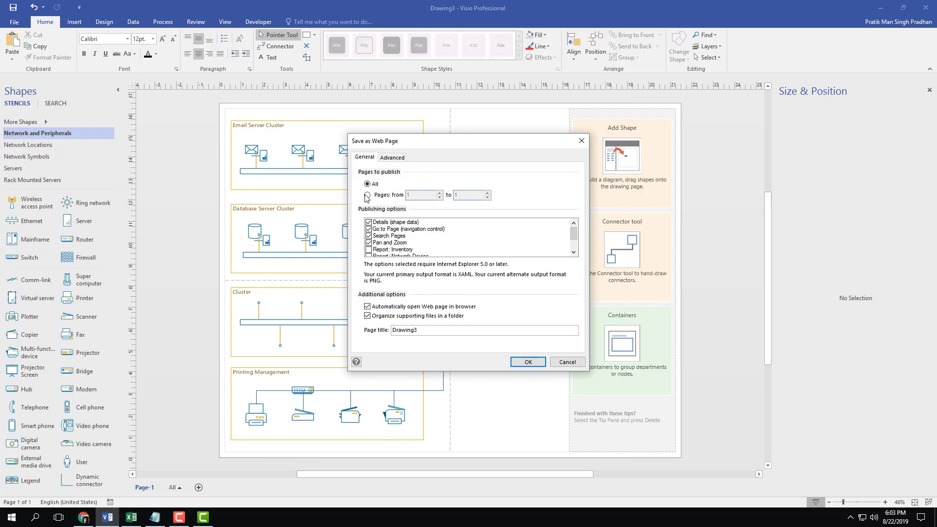
pyautogui.click(368, 183)
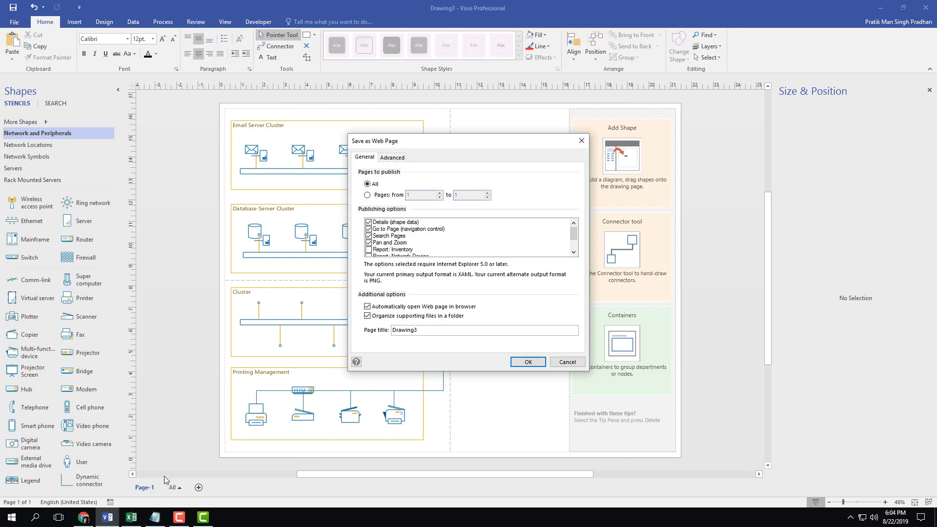
# Cancel the Save as Web Page dialog to view the router page
pyautogui.click(566, 362)
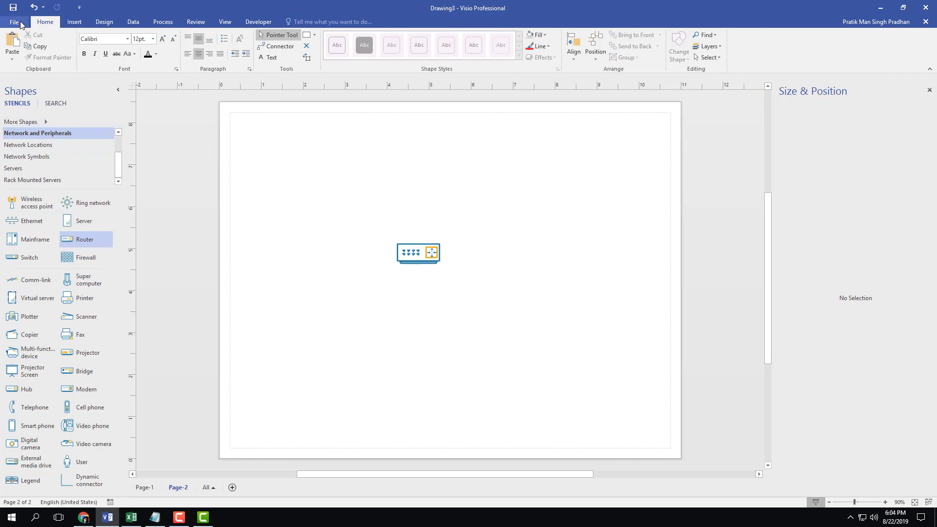
# Export via Change File Type as a Web Page named 'TutorTube'
pyautogui.click(13, 22)
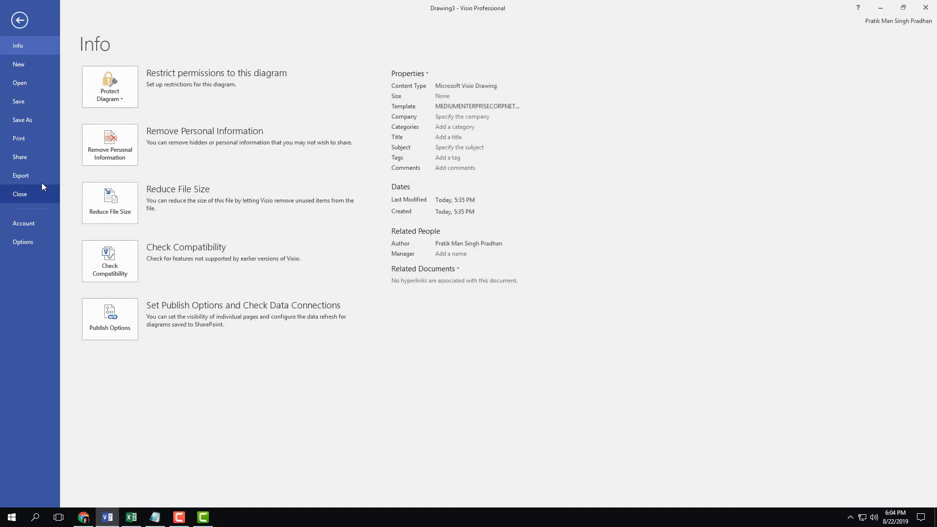
pyautogui.click(21, 175)
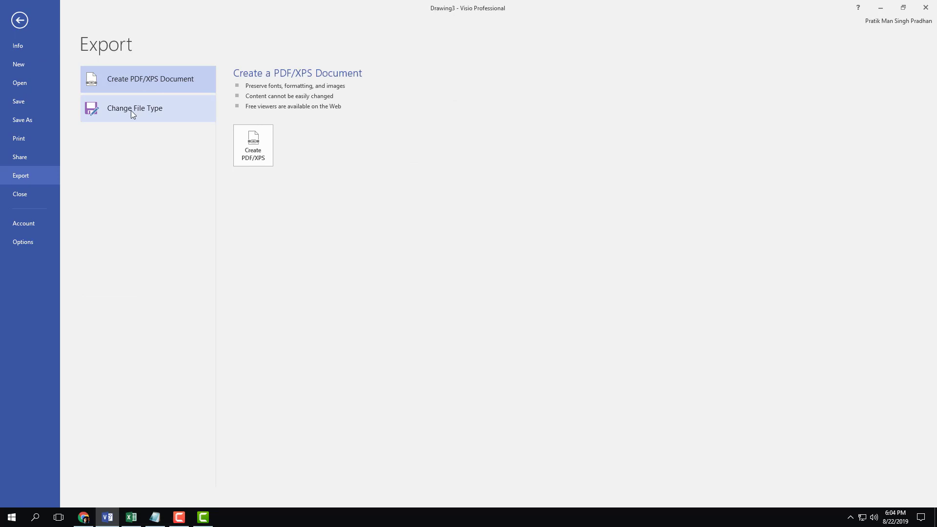
pyautogui.click(135, 108)
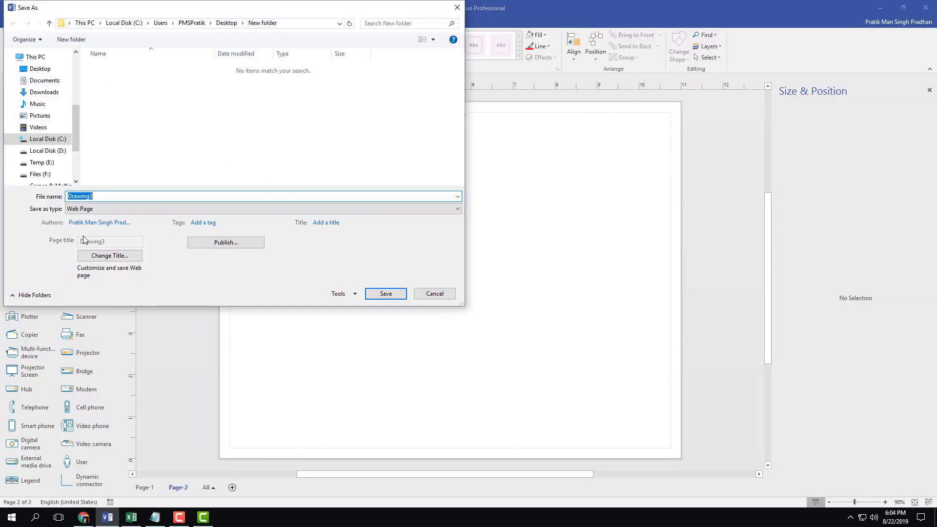
pyautogui.write('T')
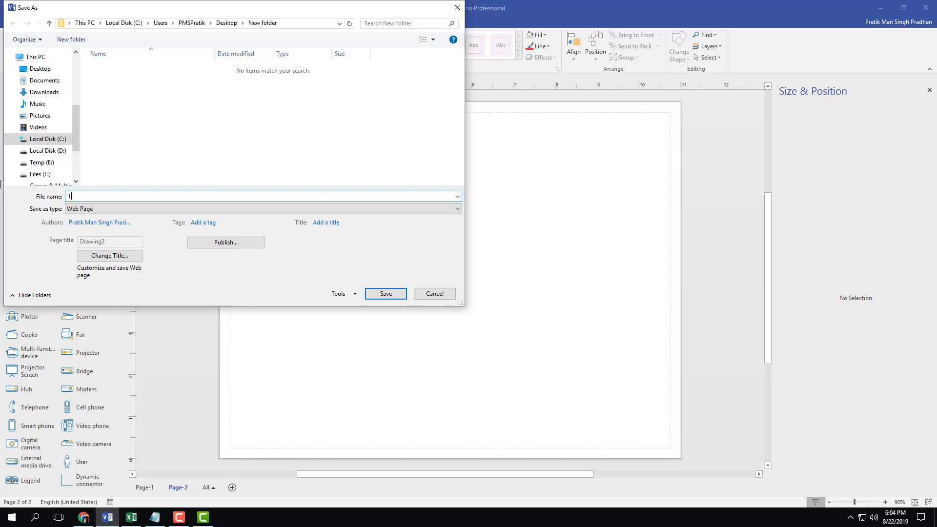
pyautogui.write('utorTube')
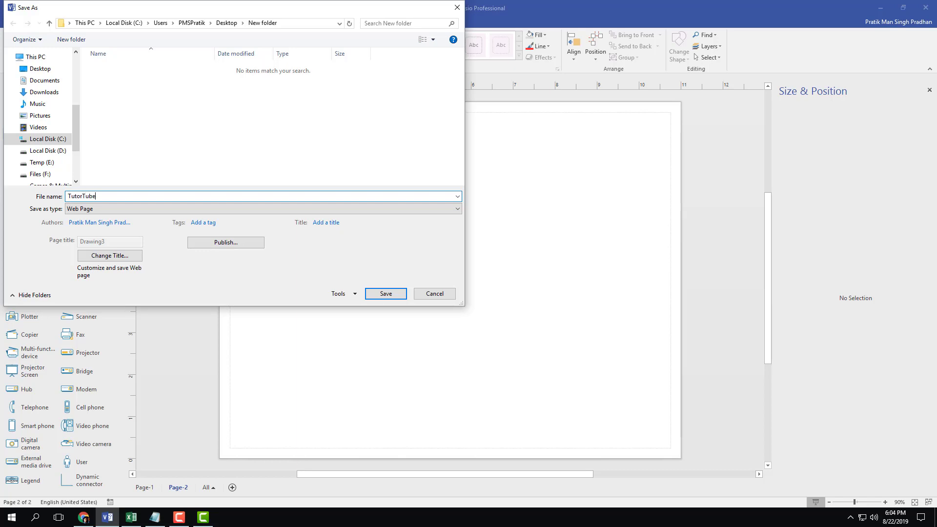
pyautogui.click(226, 242)
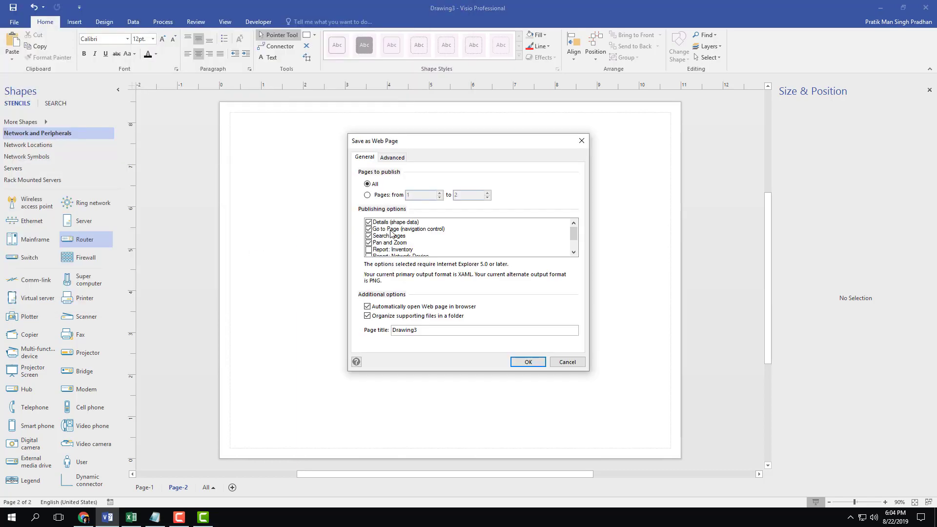
# Replace the Page title field text with 'TutorTube'
pyautogui.scroll(-3)
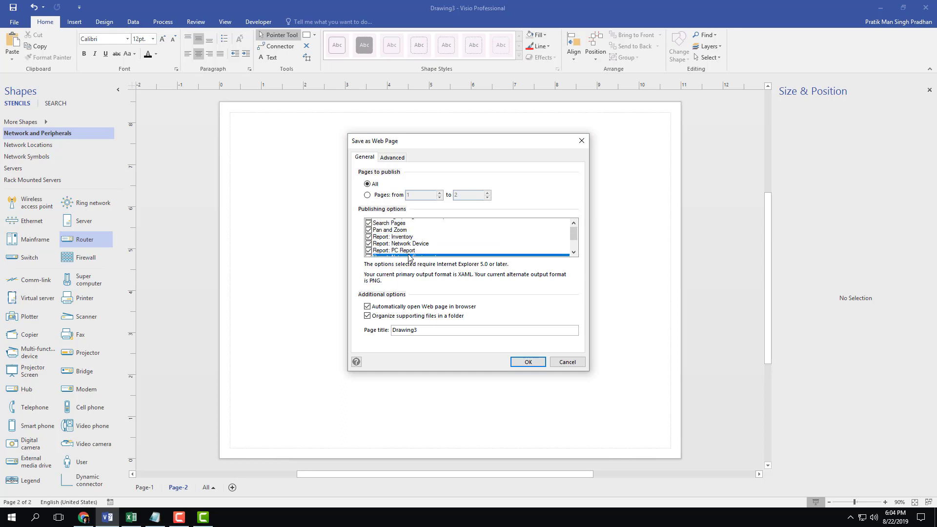
pyautogui.scroll(3)
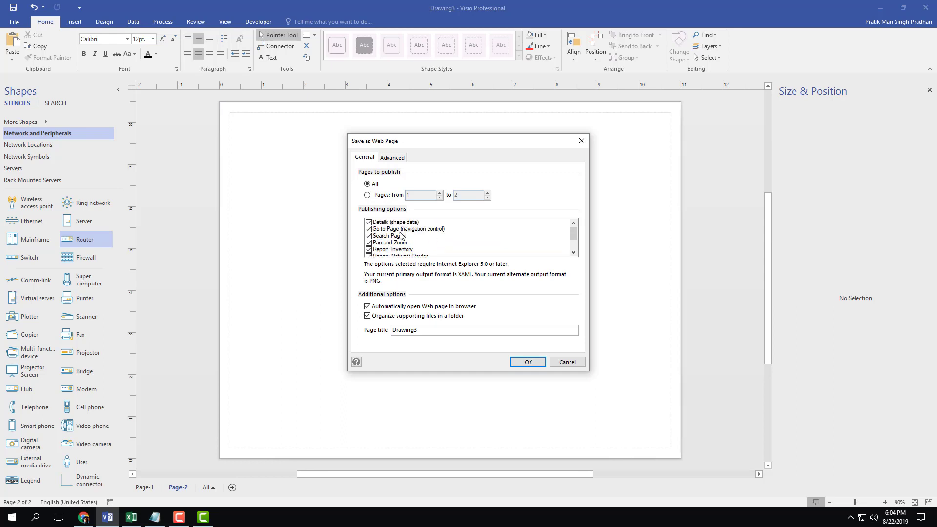
pyautogui.tripleClick(484, 329)
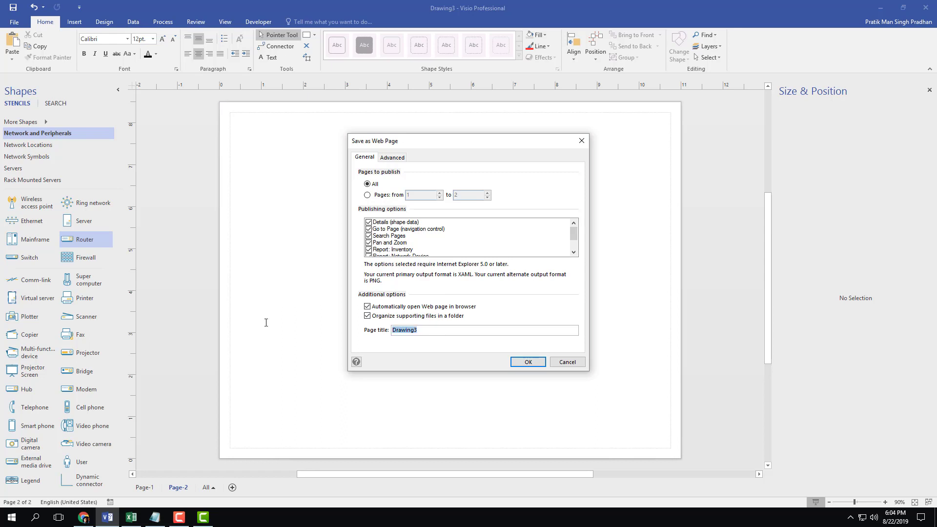
pyautogui.write('TutorTube')
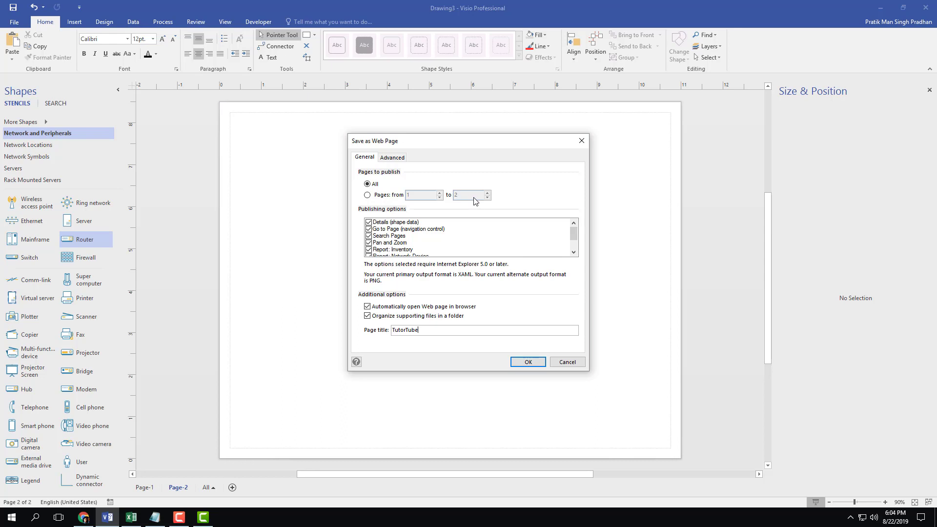
pyautogui.moveTo(407, 148)
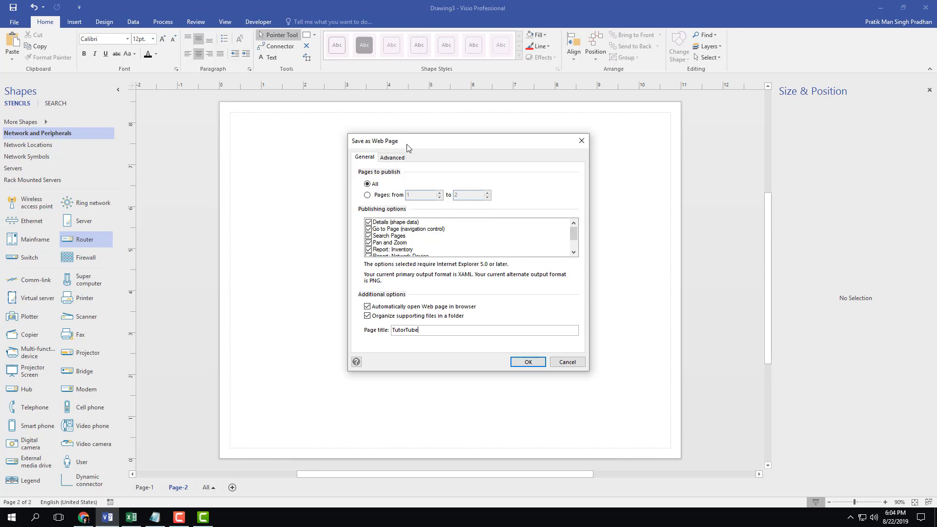
pyautogui.click(392, 157)
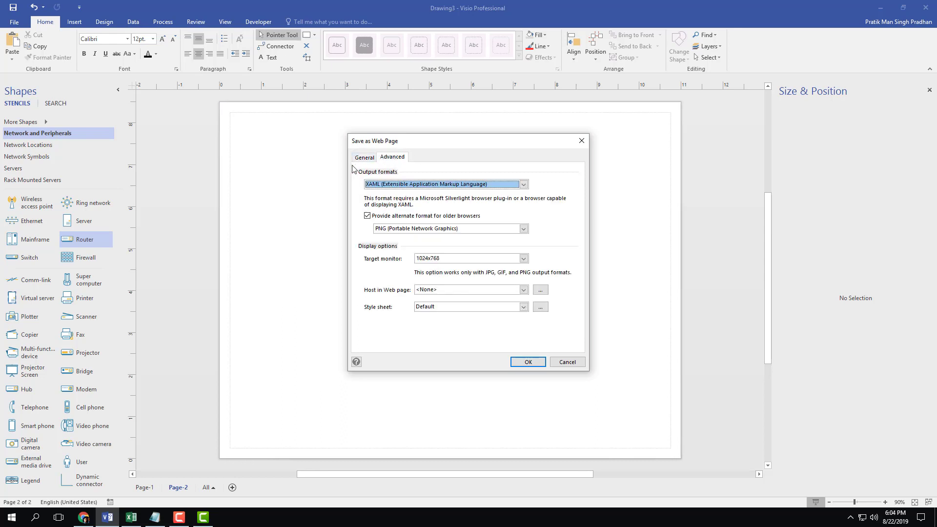
# Set output to JPG, target monitor 1280x1024, Default style sheet, and confirm with OK
pyautogui.click(522, 183)
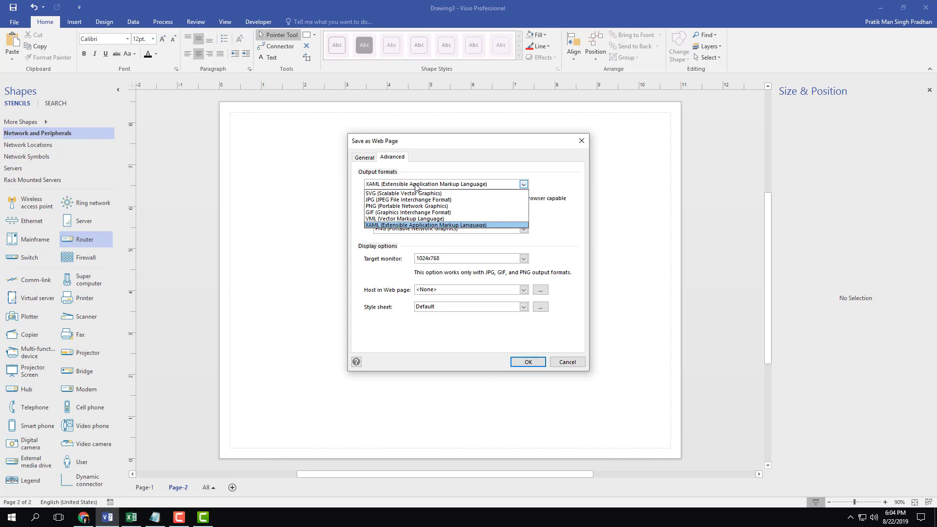
pyautogui.moveTo(404, 192)
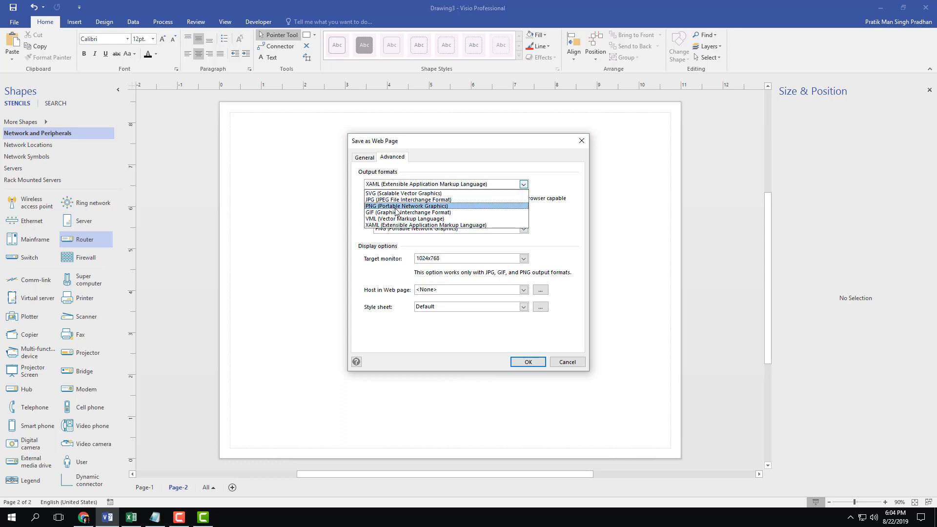
pyautogui.click(404, 199)
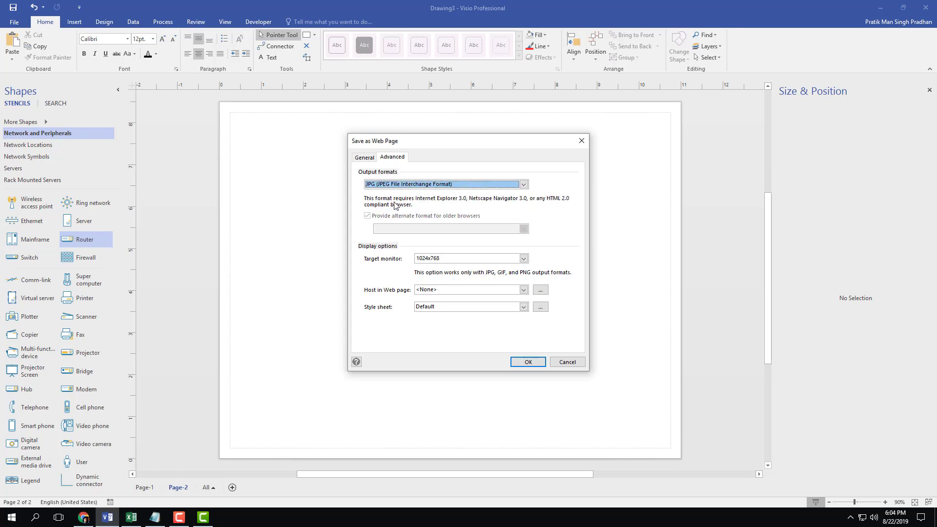
pyautogui.moveTo(386, 278)
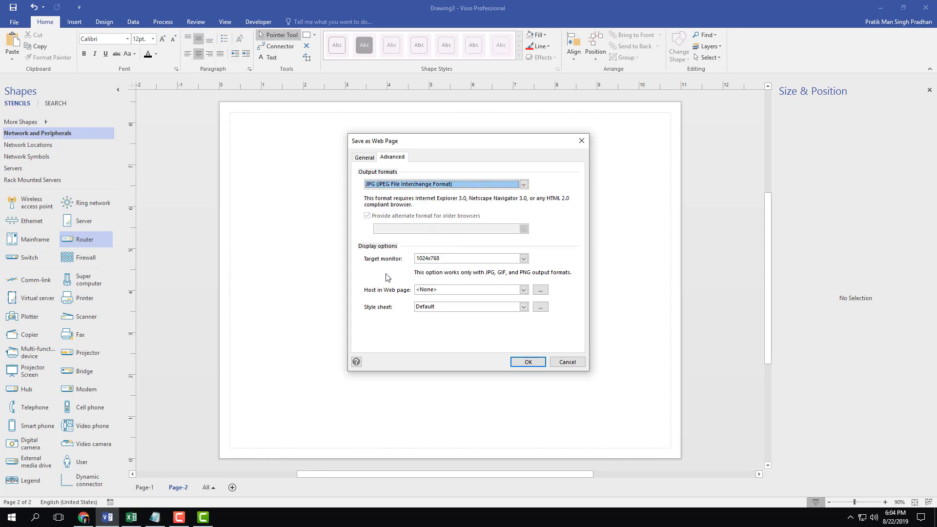
pyautogui.click(523, 258)
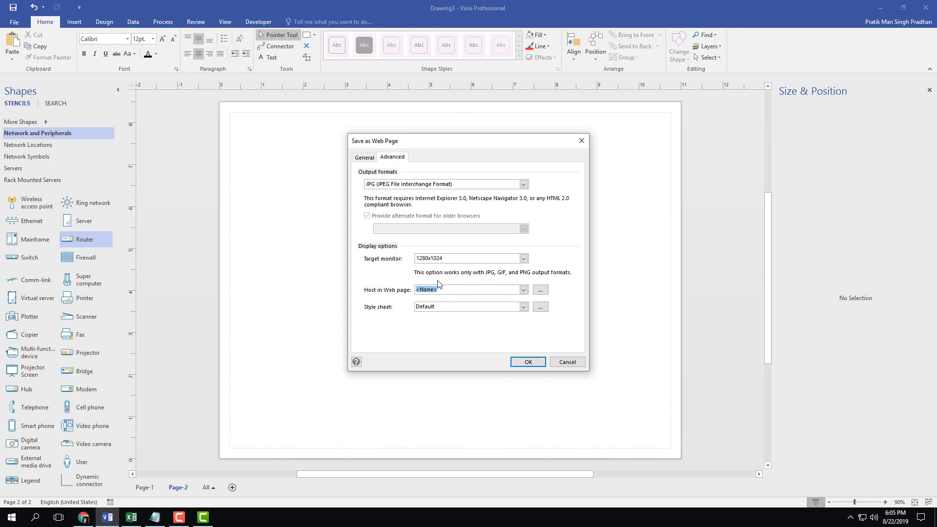
pyautogui.click(523, 306)
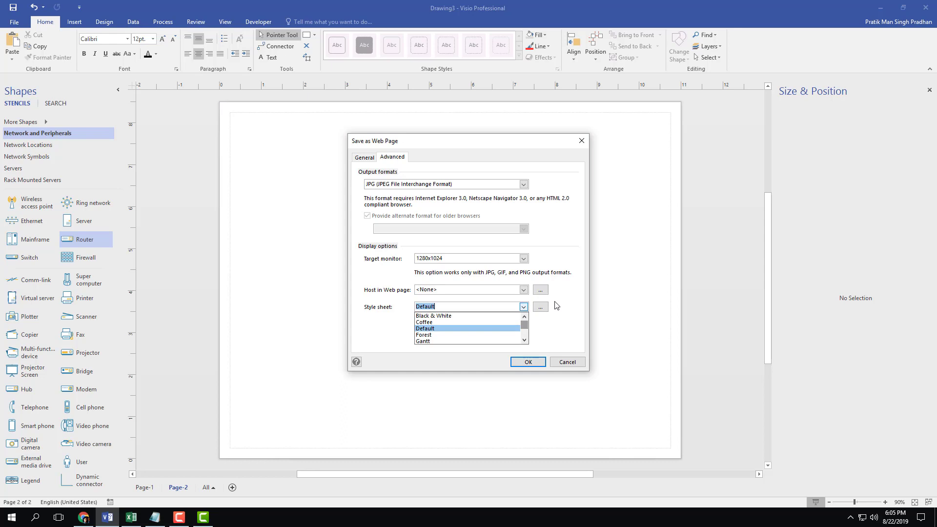
pyautogui.click(425, 328)
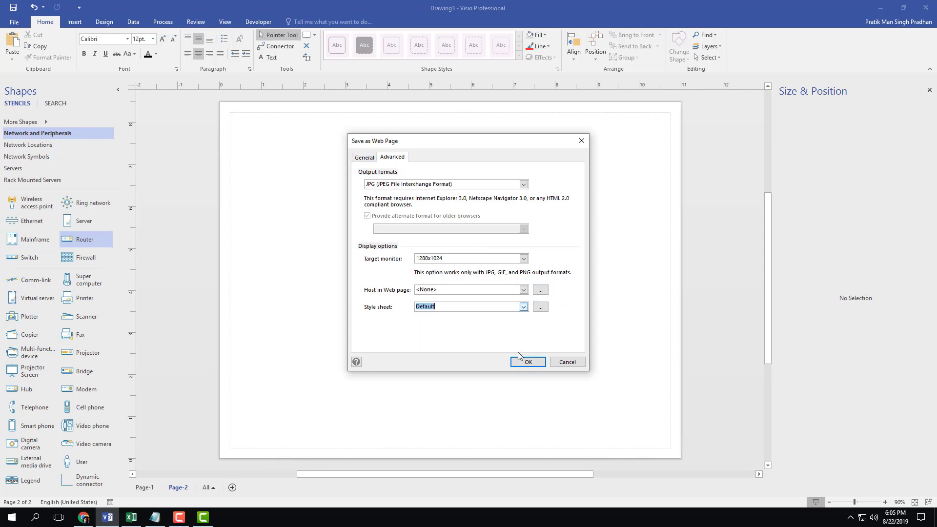
pyautogui.click(363, 157)
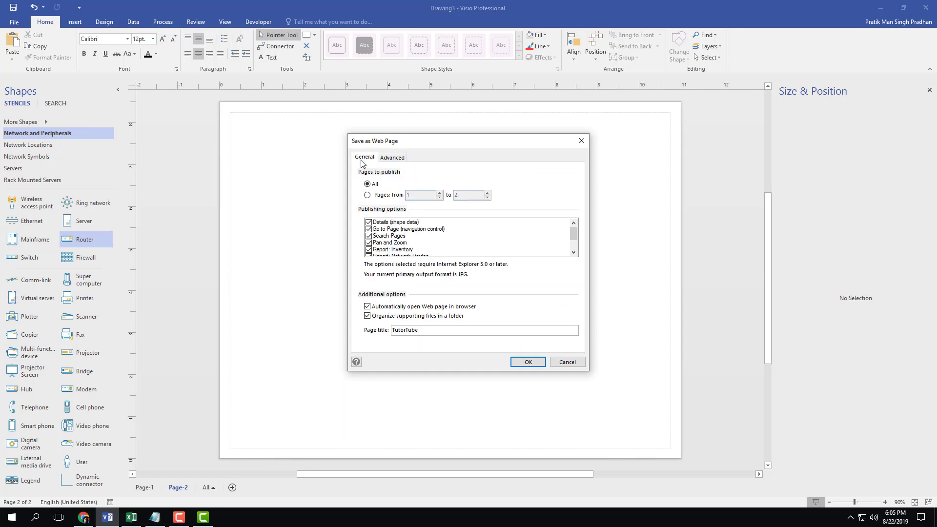
pyautogui.click(527, 362)
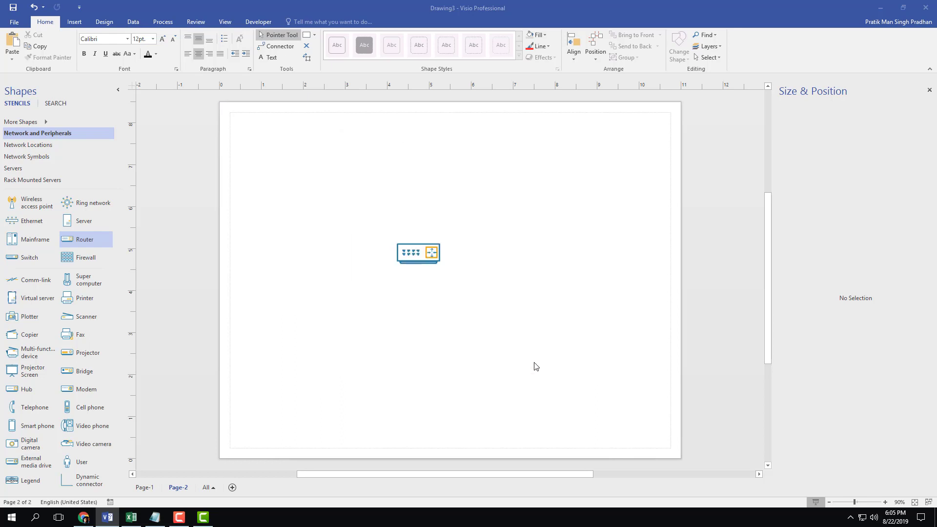
pyautogui.moveTo(525, 341)
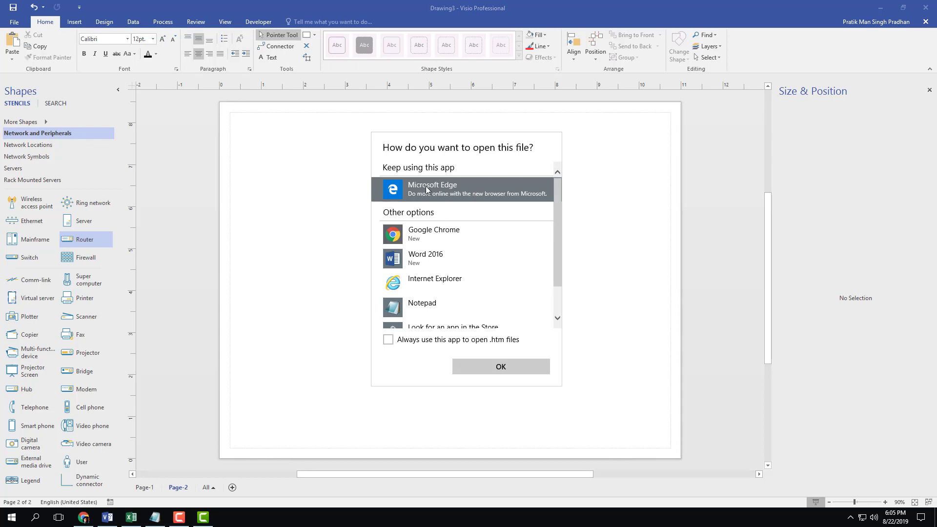
# Choose Microsoft Edge to open the published TutorTube page
pyautogui.click(500, 367)
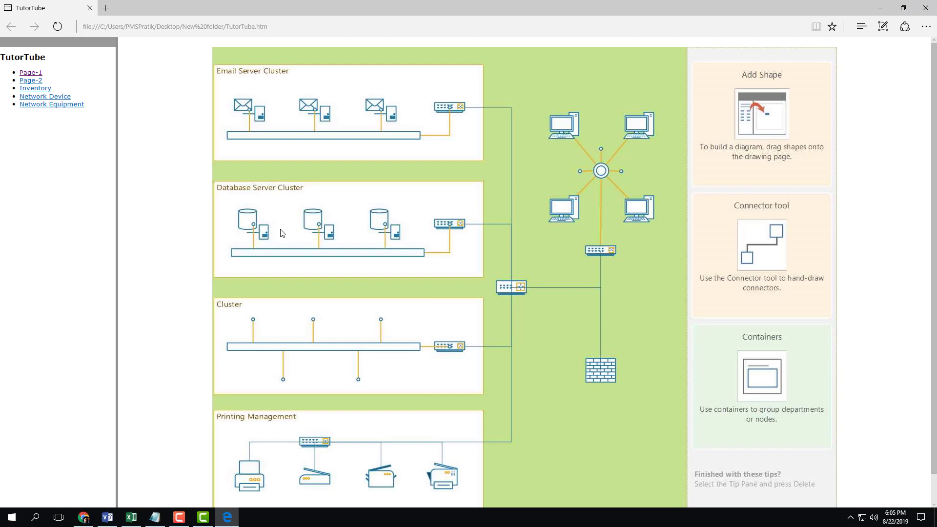
pyautogui.moveTo(31, 80)
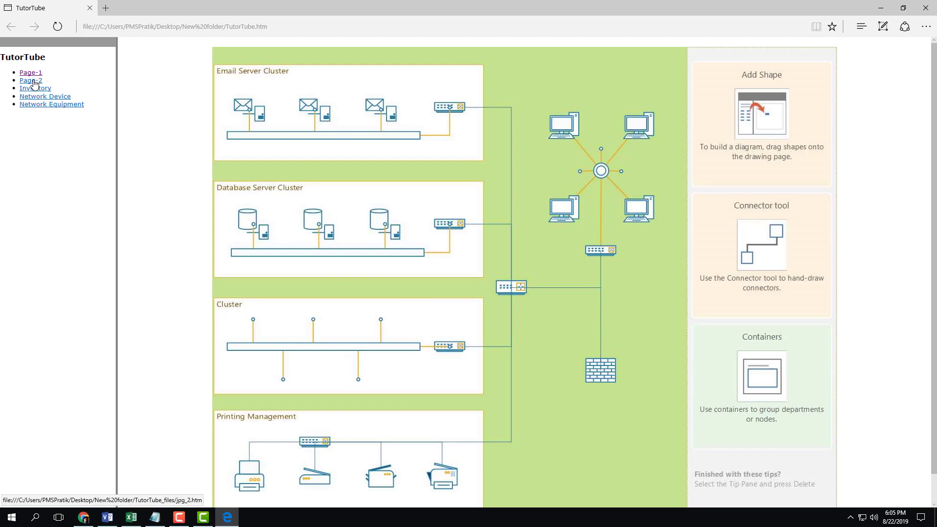
# View the Inventory, Network Device and Network Equipment reports, then return to Page-1
pyautogui.click(34, 88)
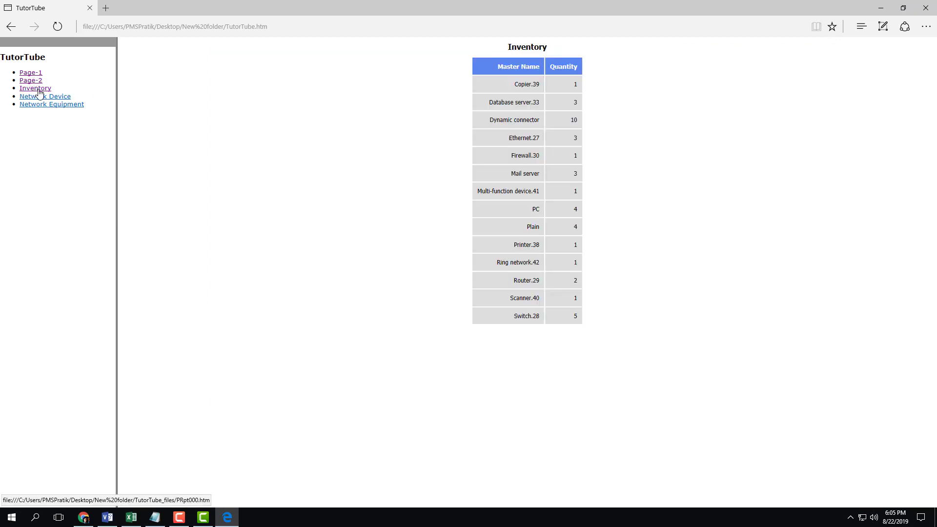
pyautogui.click(45, 96)
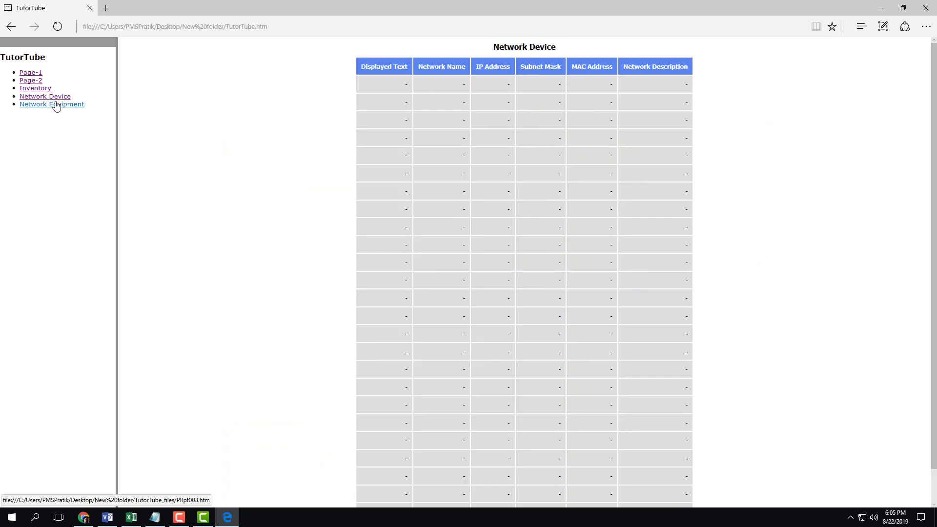
pyautogui.click(51, 103)
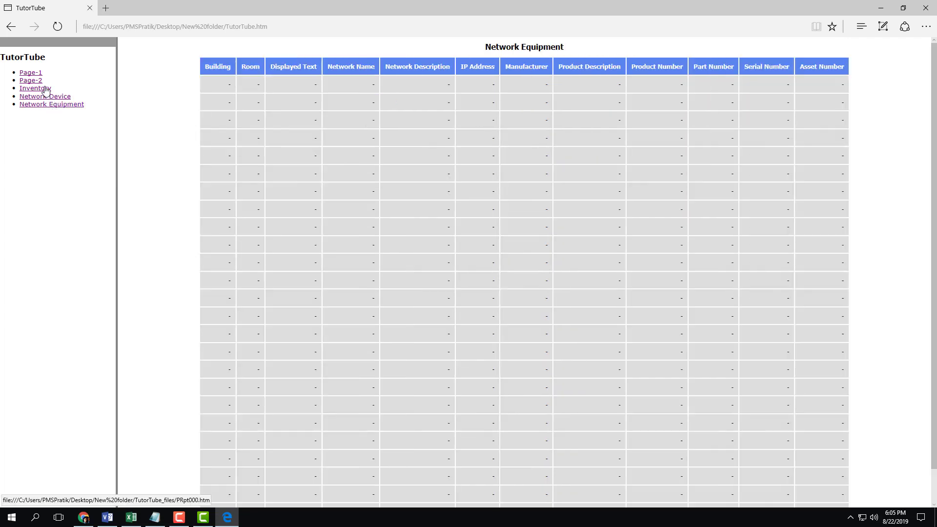
pyautogui.moveTo(30, 72)
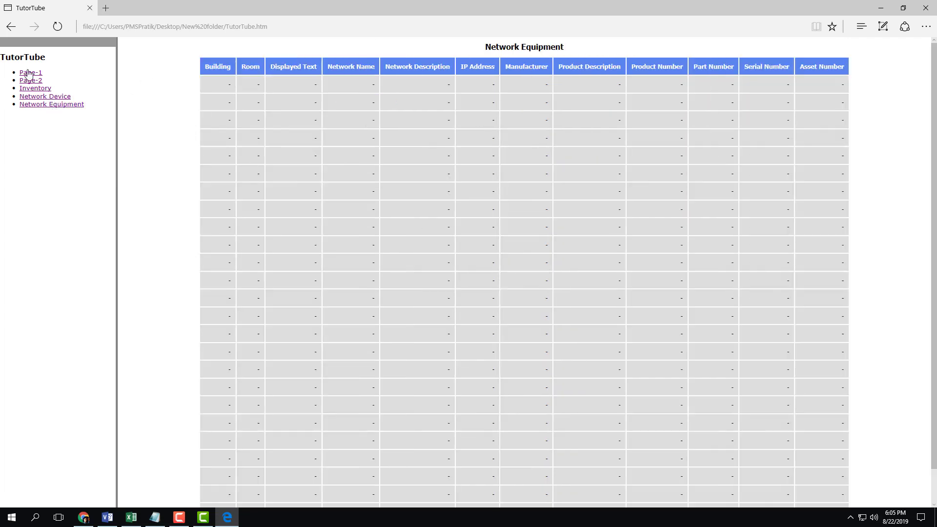
pyautogui.click(45, 96)
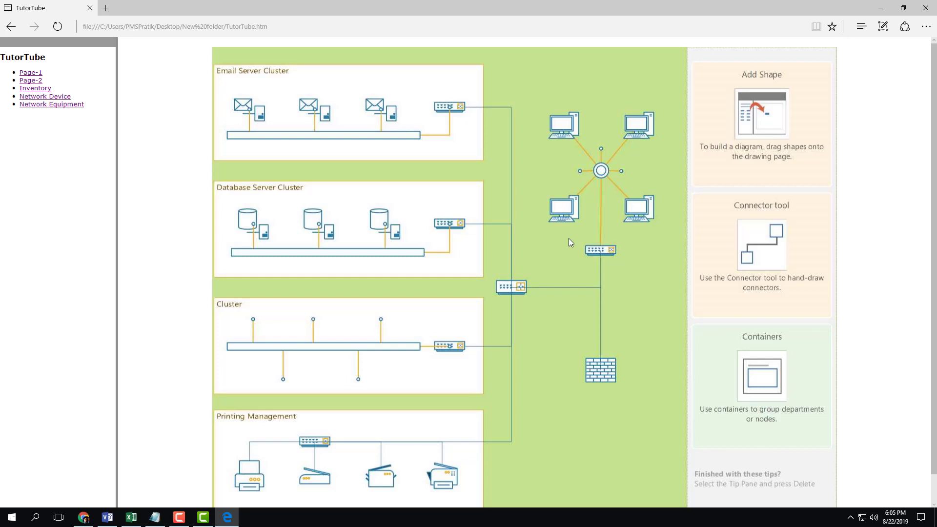
pyautogui.scroll(-3)
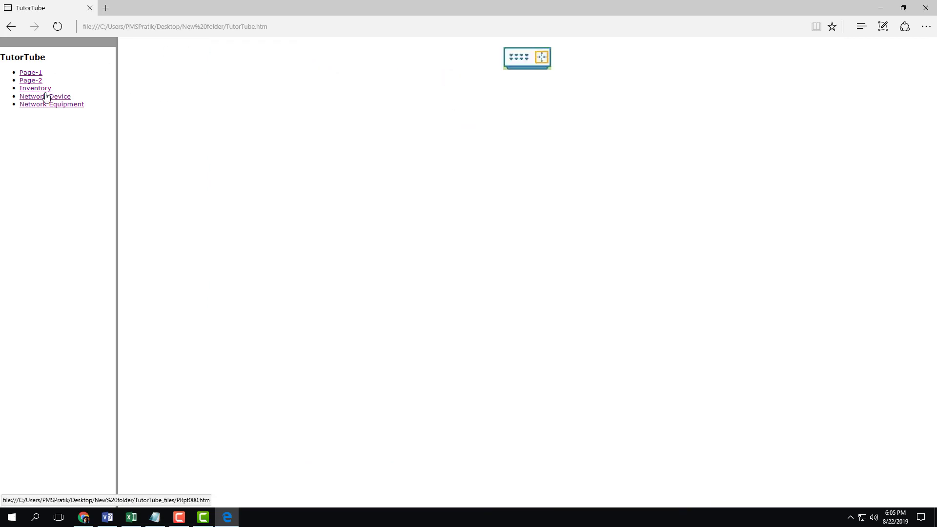
pyautogui.click(45, 96)
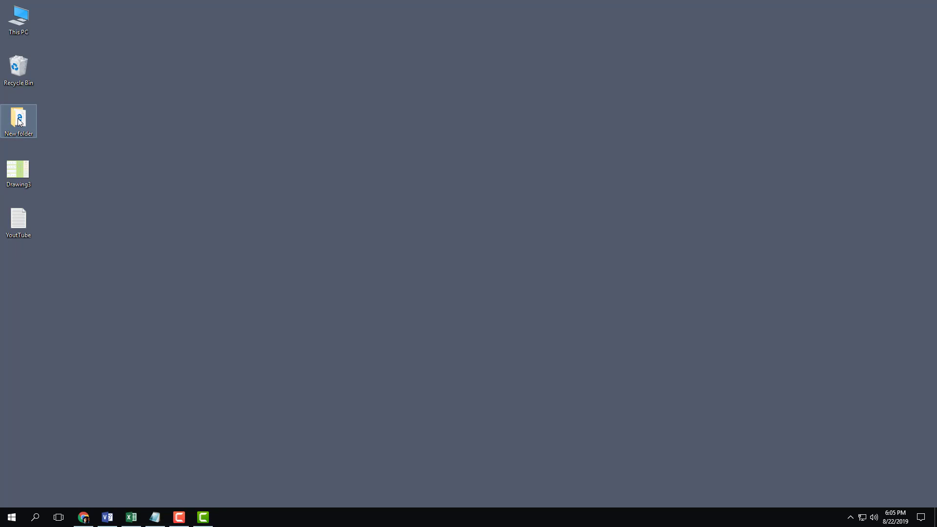
# Open New folder on the desktop to see TutorTube.htm and TutorTube_files
pyautogui.doubleClick(18, 121)
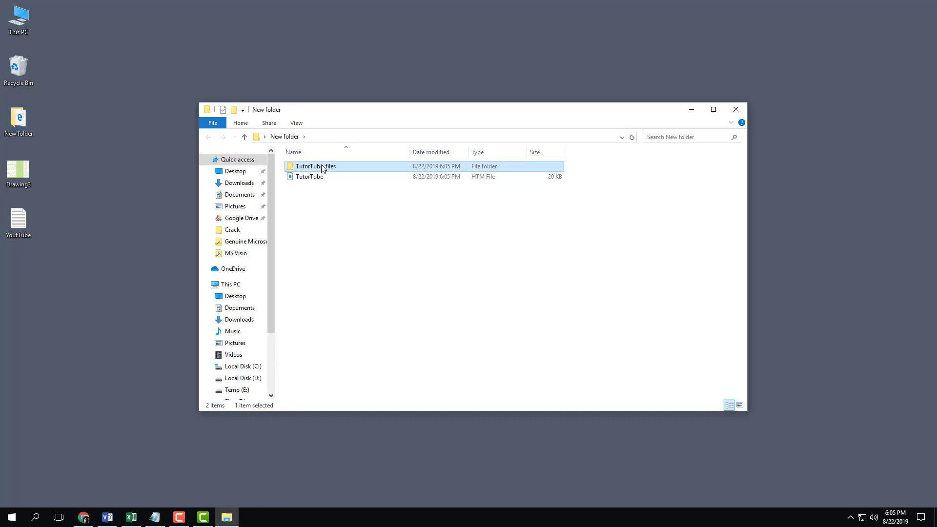